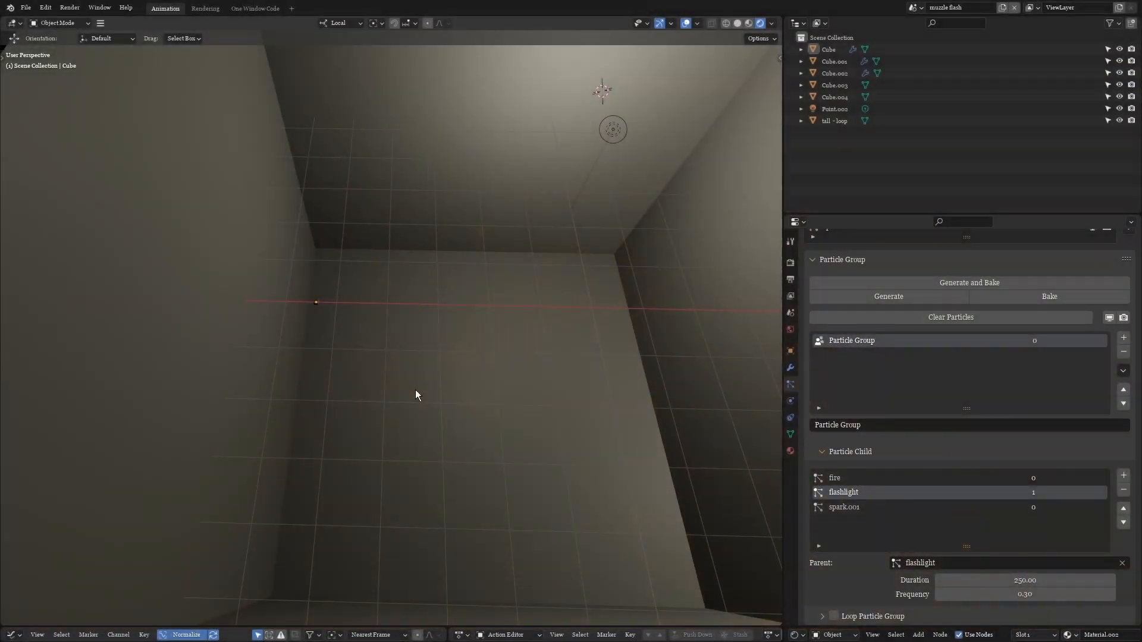
Step: Orbit around the room corner and select the object the flash comes from
drag(415, 395, 387, 343)
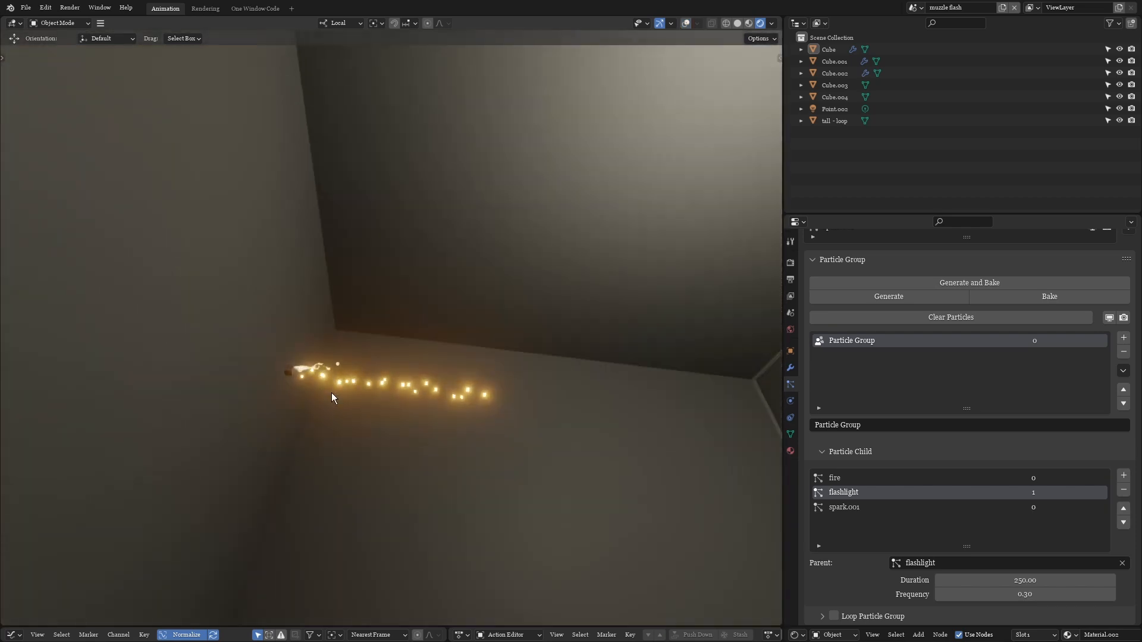
click(828, 49)
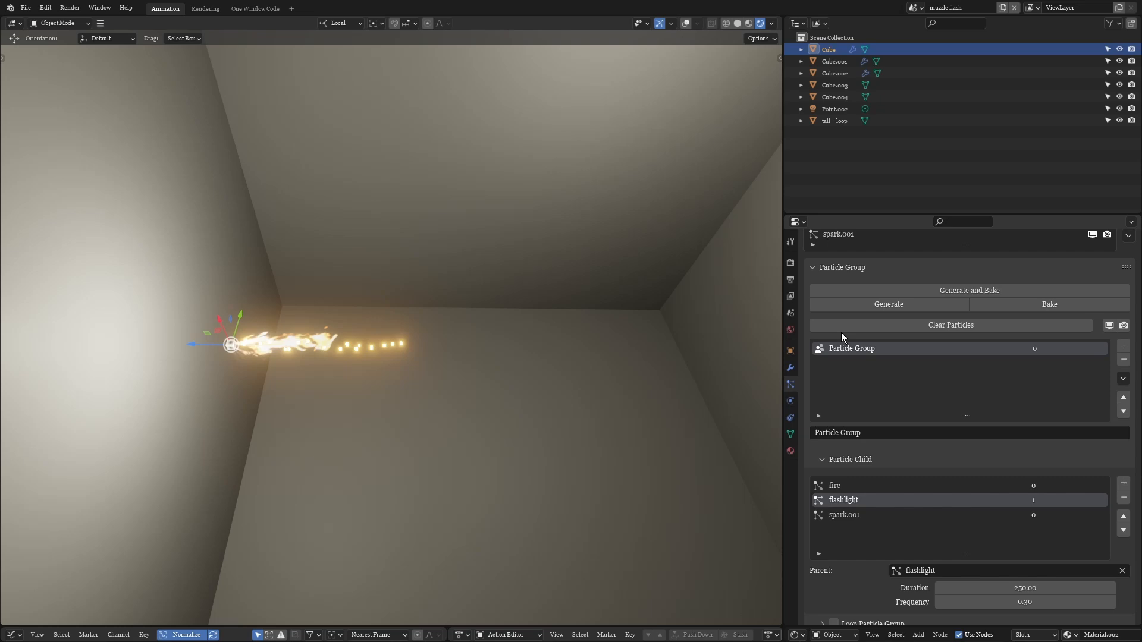
click(887, 304)
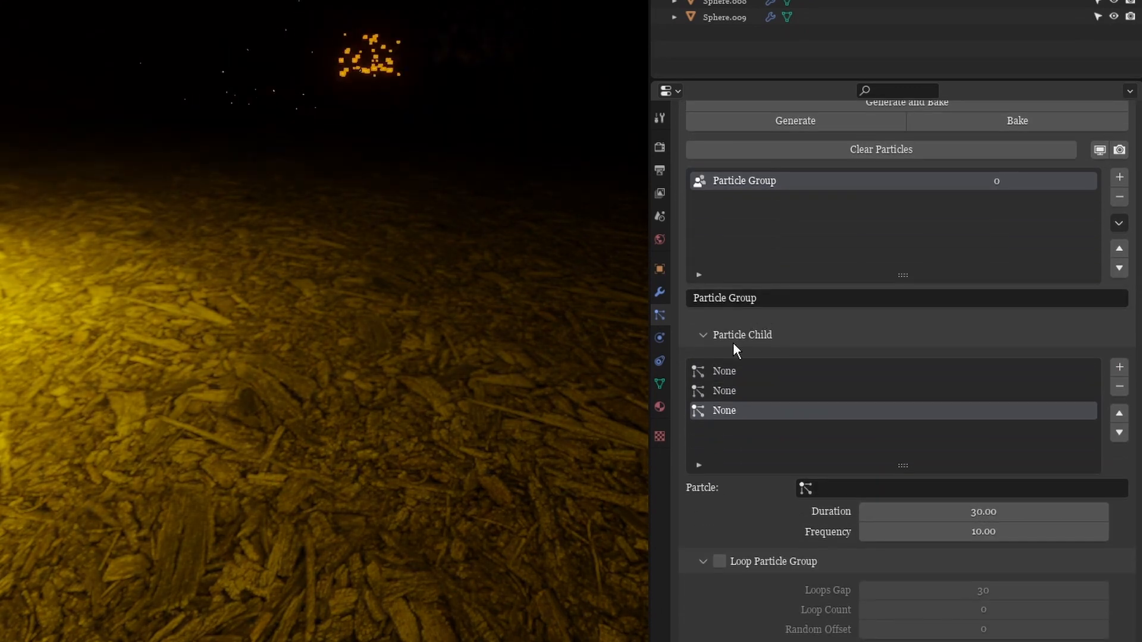
Step: Assign fire flame, fire smoke and fire sparks to the Particle Group's child slots
click(946, 487)
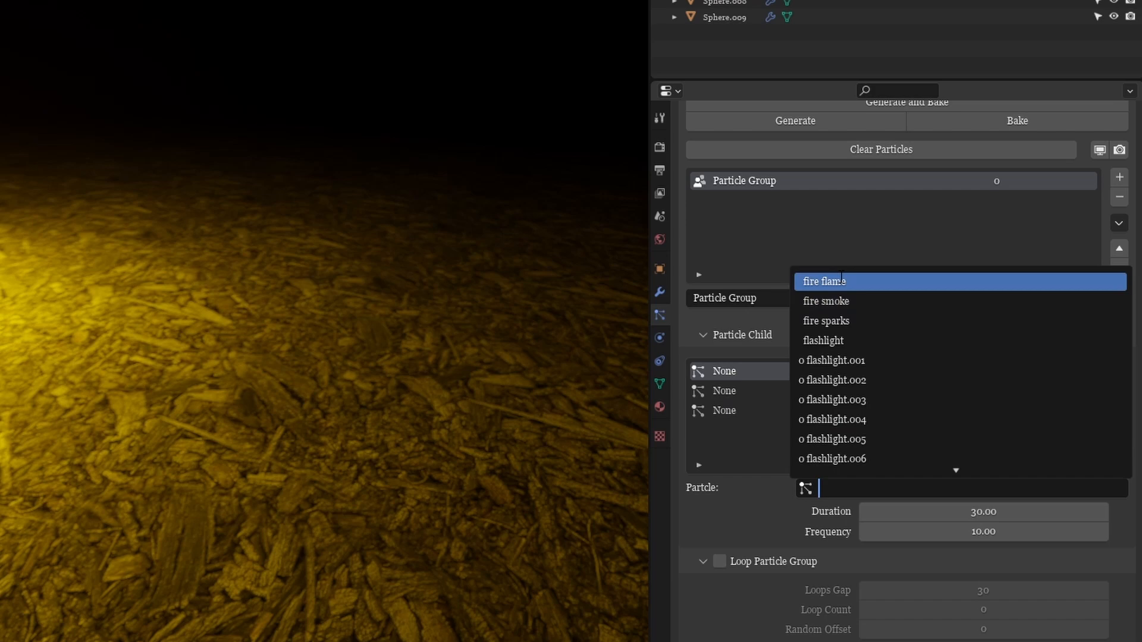
click(824, 281)
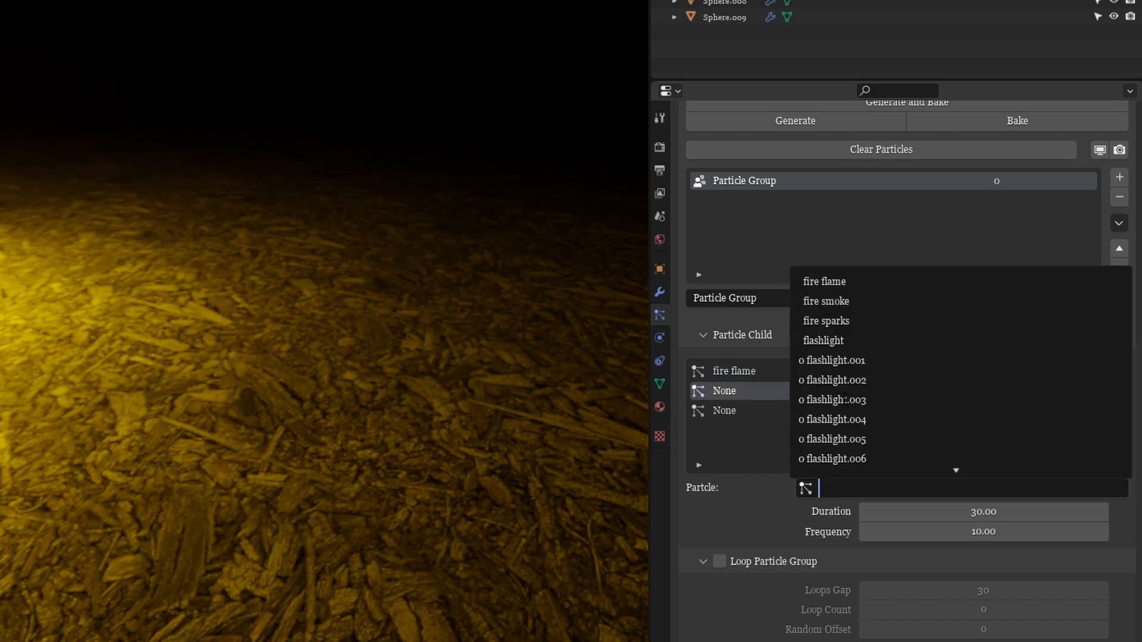
click(826, 301)
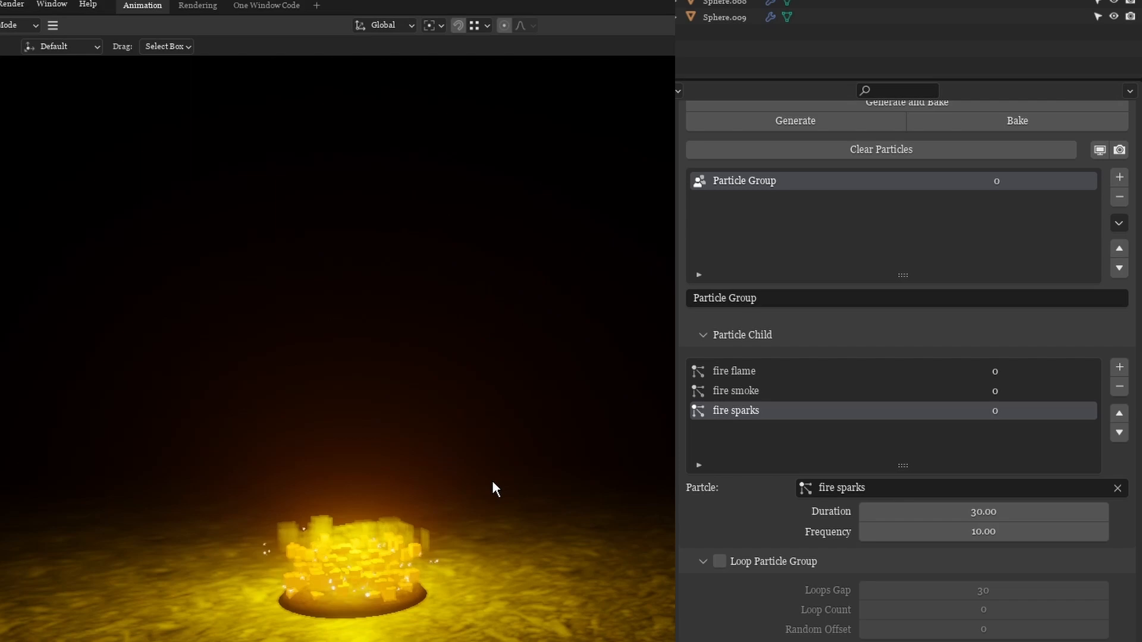
Step: Set fire flame to duration 100 and frequency 5, fire sparks to duration 100, then generate
click(734, 370)
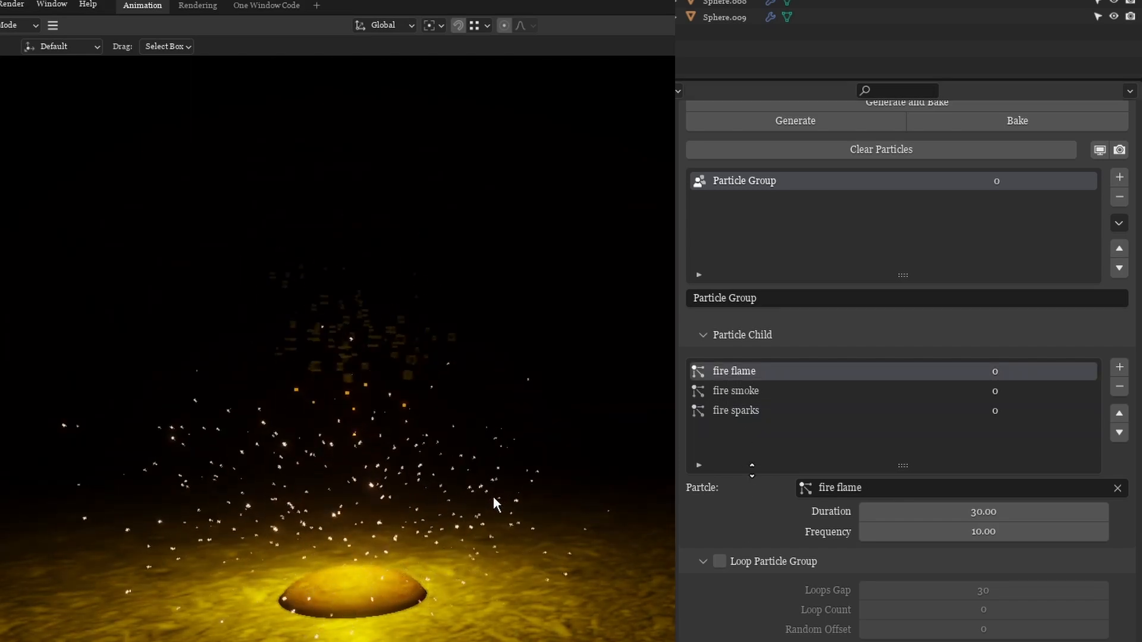
double_click(983, 512)
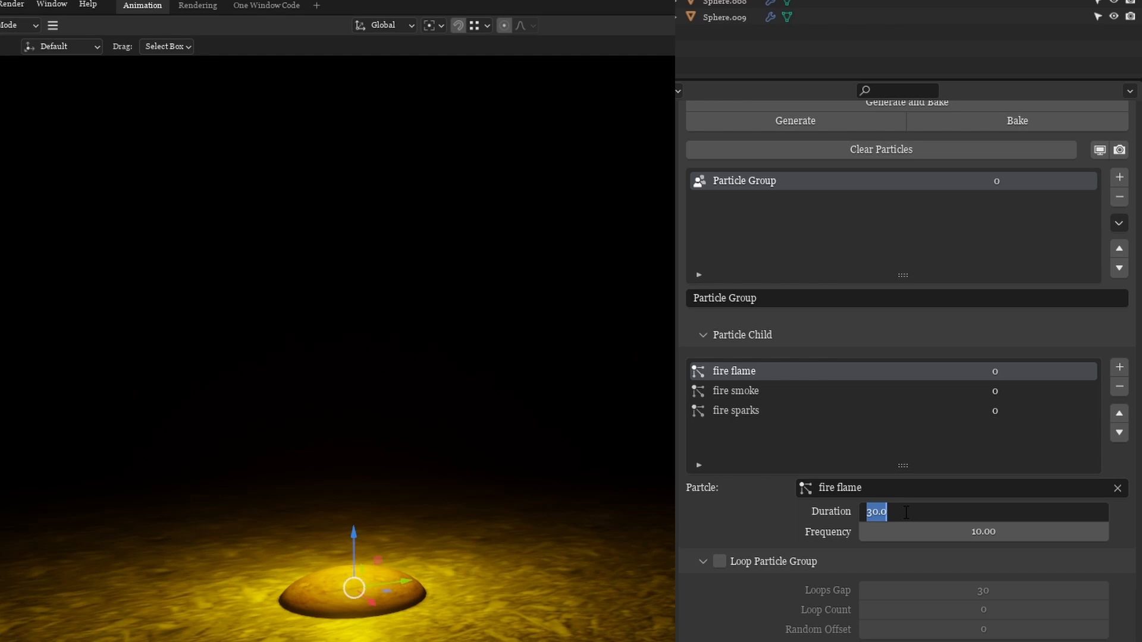
click(736, 391)
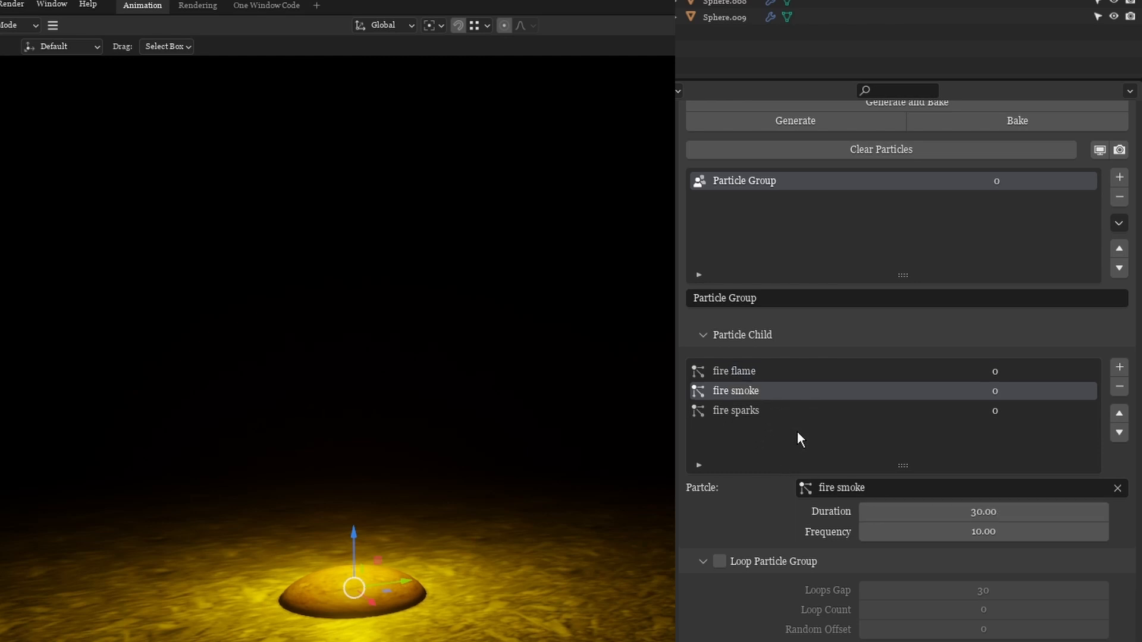
click(736, 410)
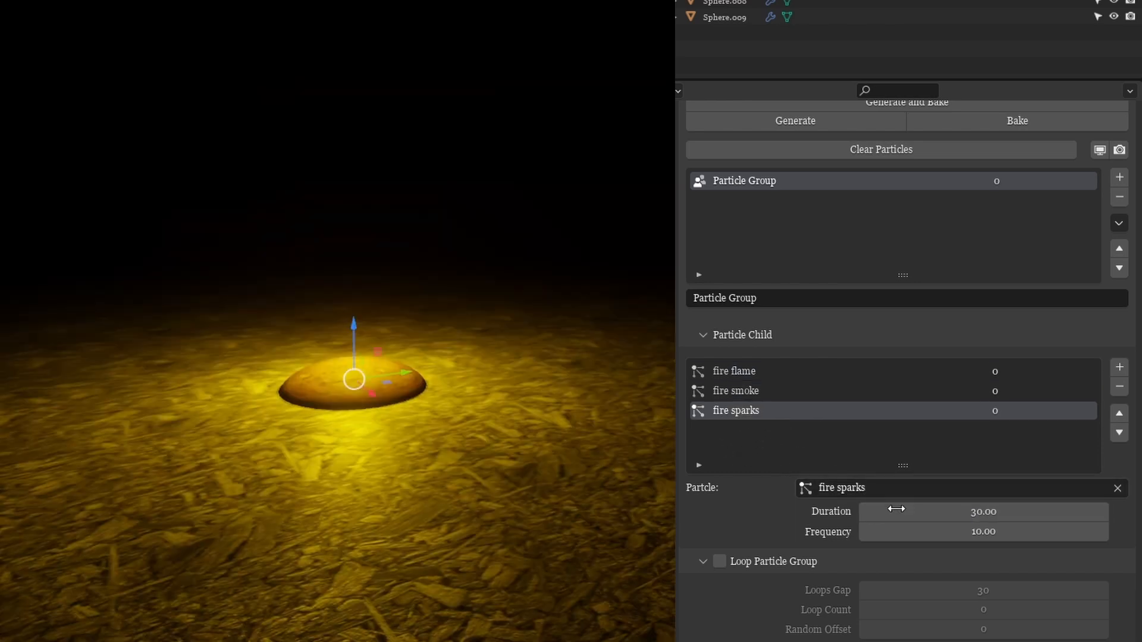
drag(895, 511, 983, 512)
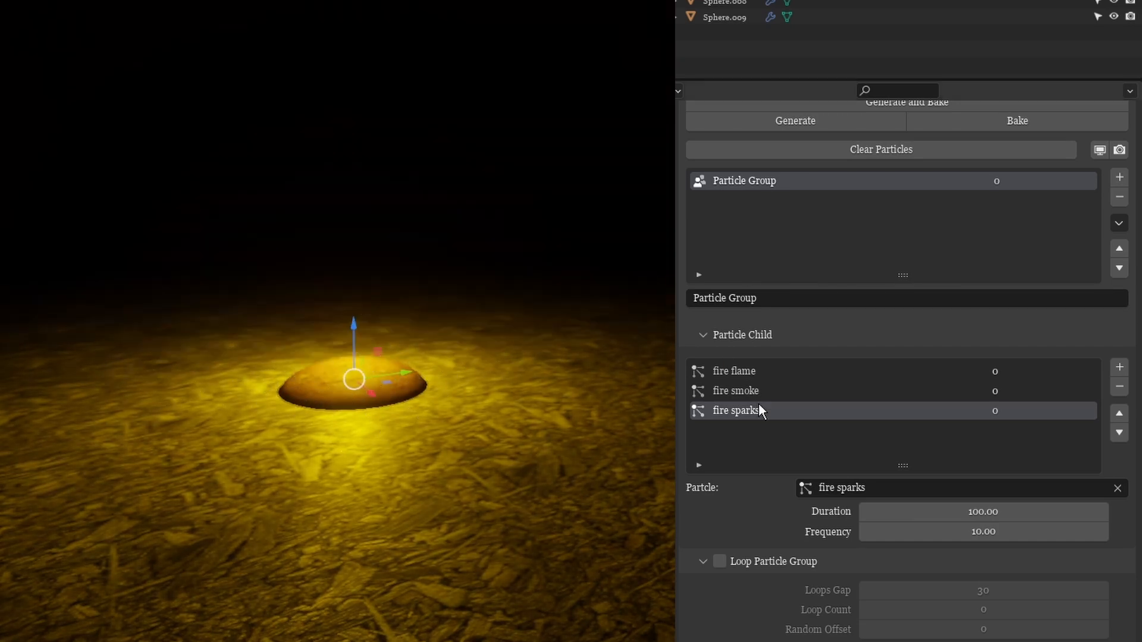
click(983, 532)
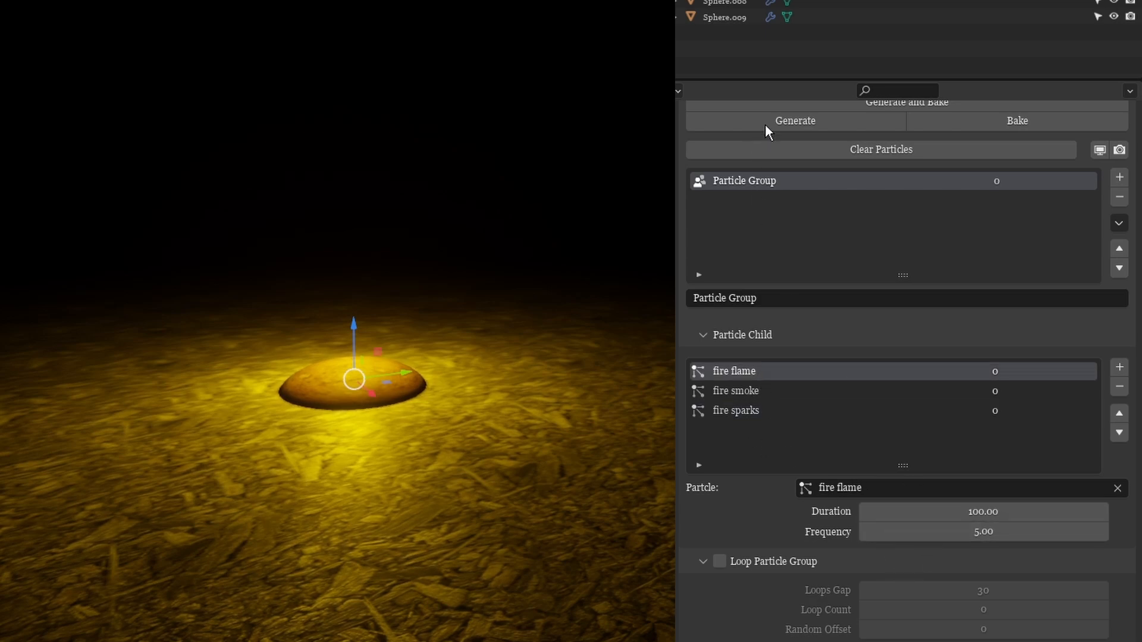
click(795, 121)
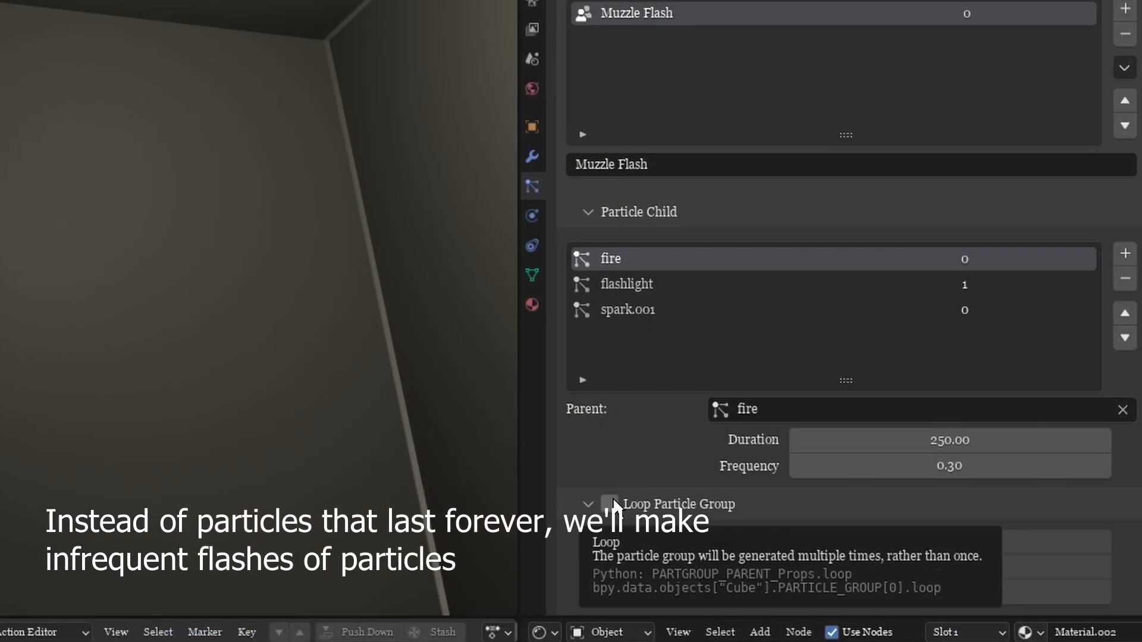
Step: Enable Loop Particle Group on the Muzzle Flash group
click(609, 505)
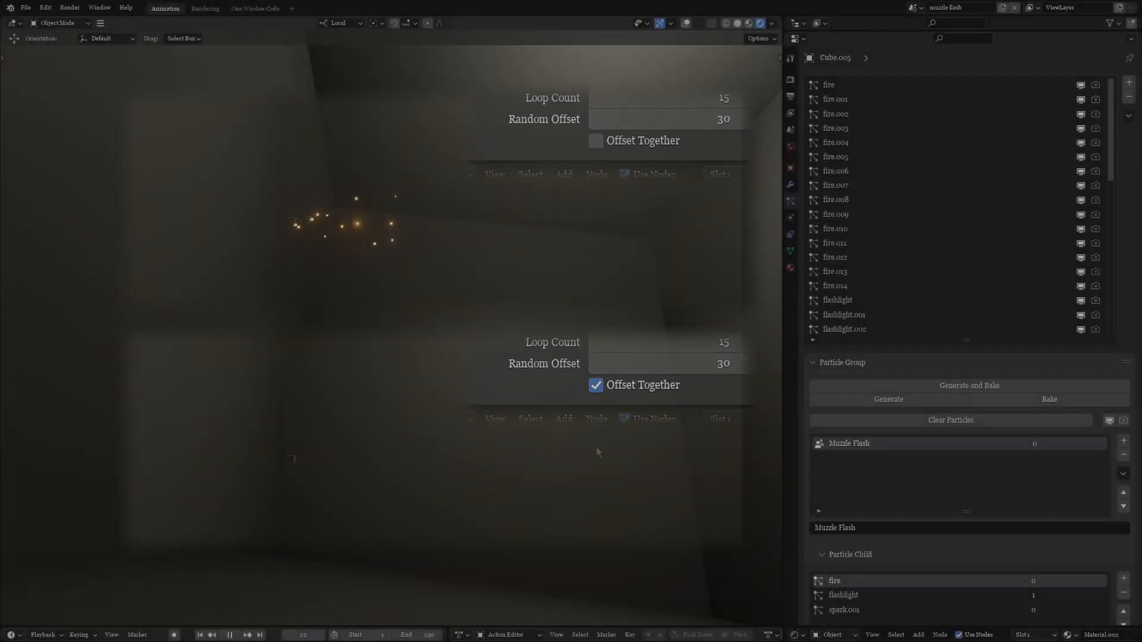
Step: Set the Muzzle Flash loop to 15 copies with random offset 30
click(950, 420)
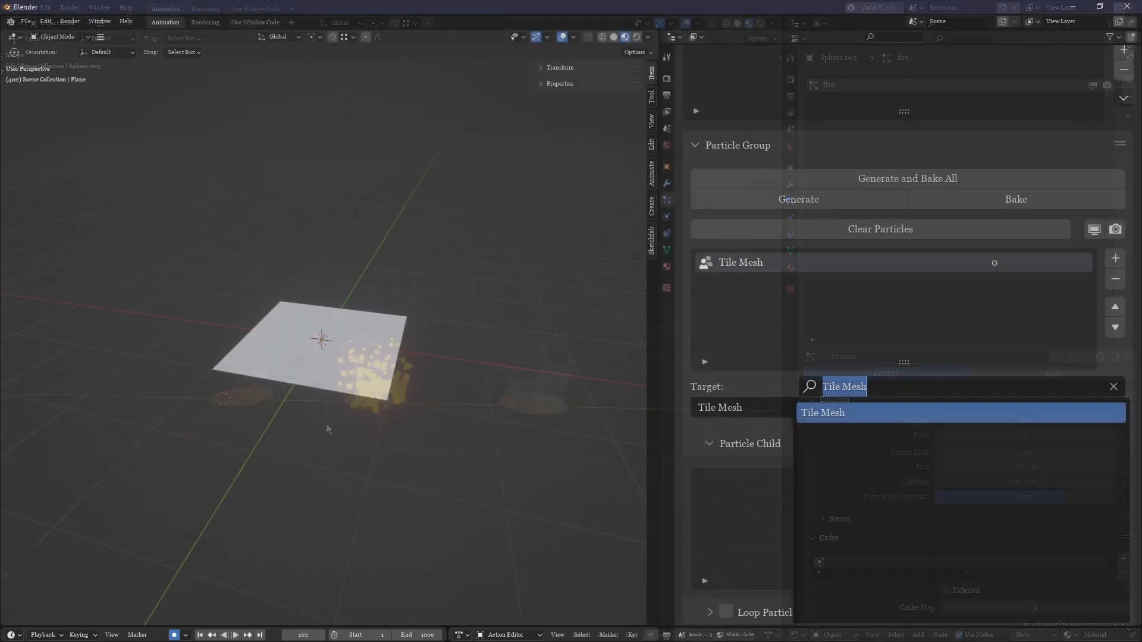
Step: Type 'Fire Effect' as the particle group's new name
text(Fire)
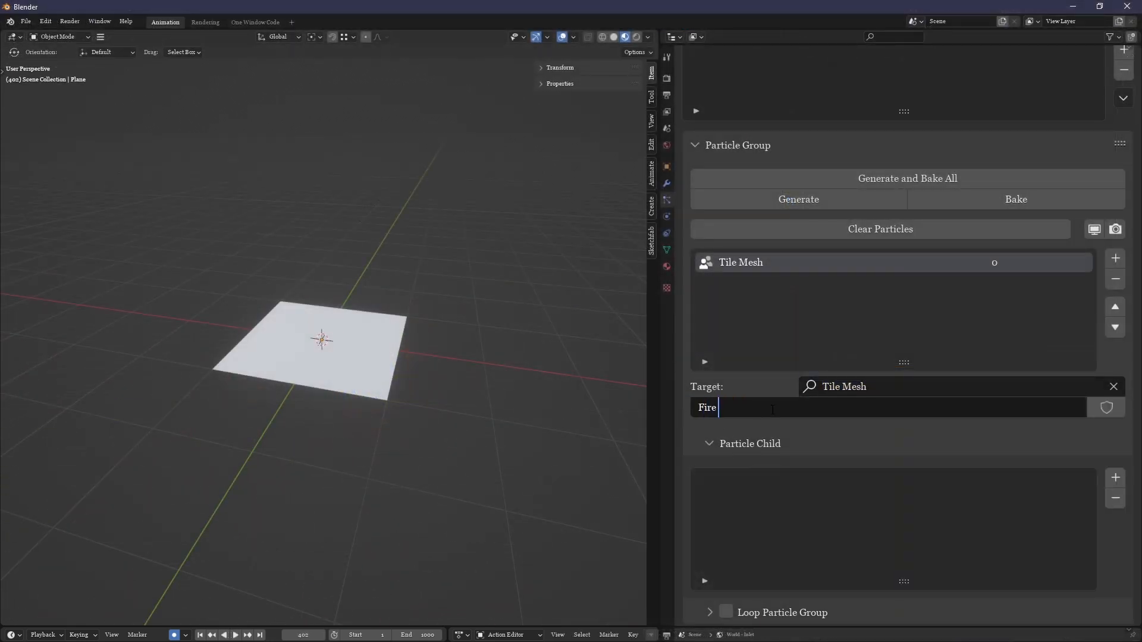
text(Effect)
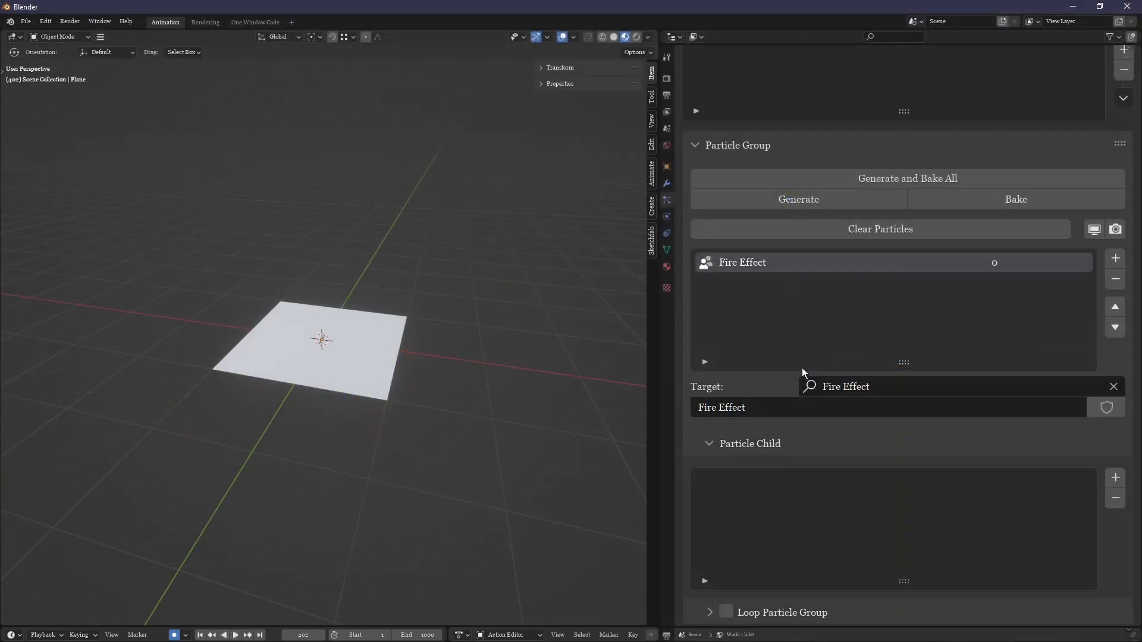